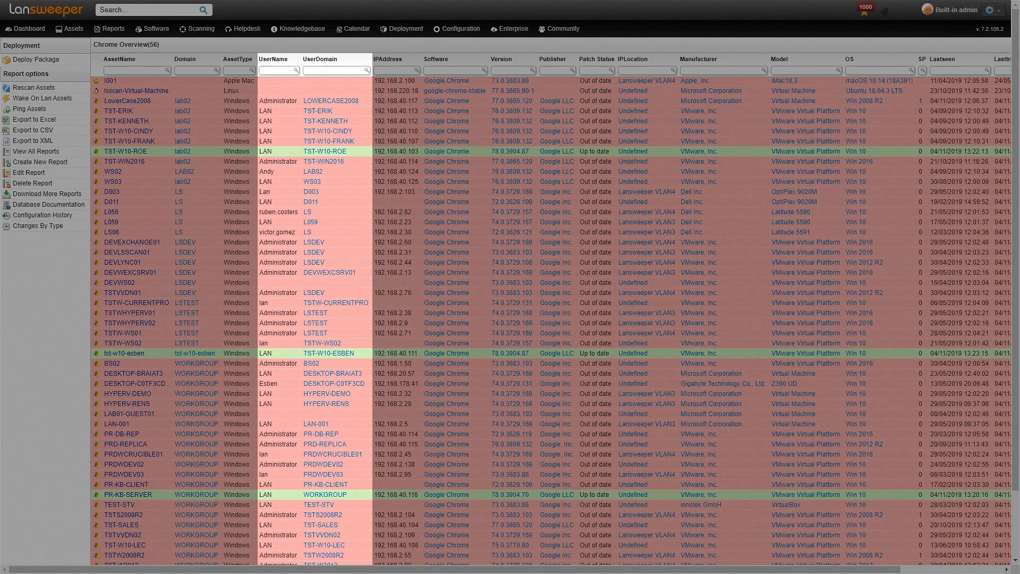
- Filter the OS column with 'win' to narrow the report to 34 Windows 10 machines
{"action": "left_click", "coordinate": [388, 58]}
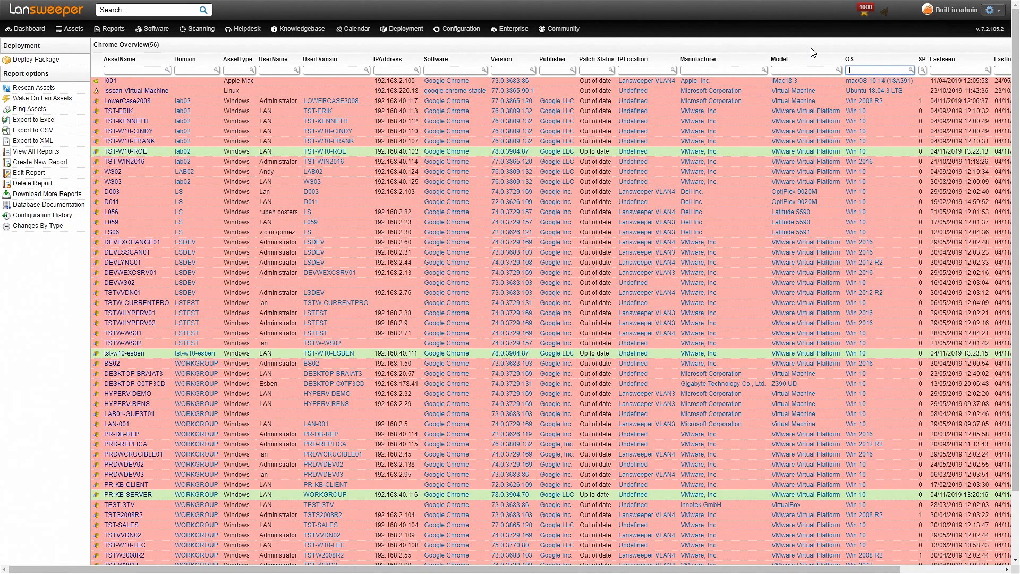
{"action": "type", "text": "win 10"}
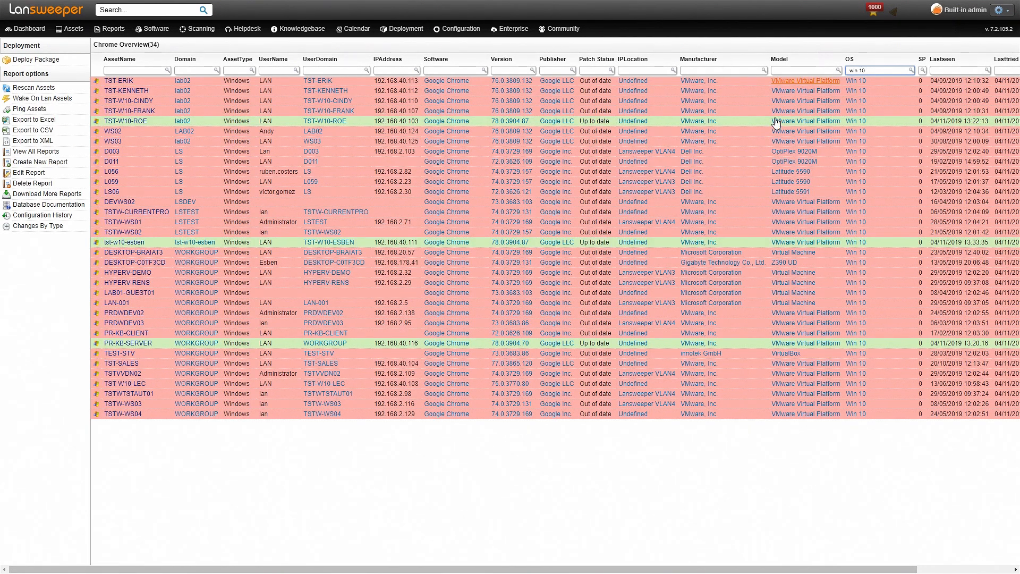
{"action": "mouse_move", "coordinate": [171, 243]}
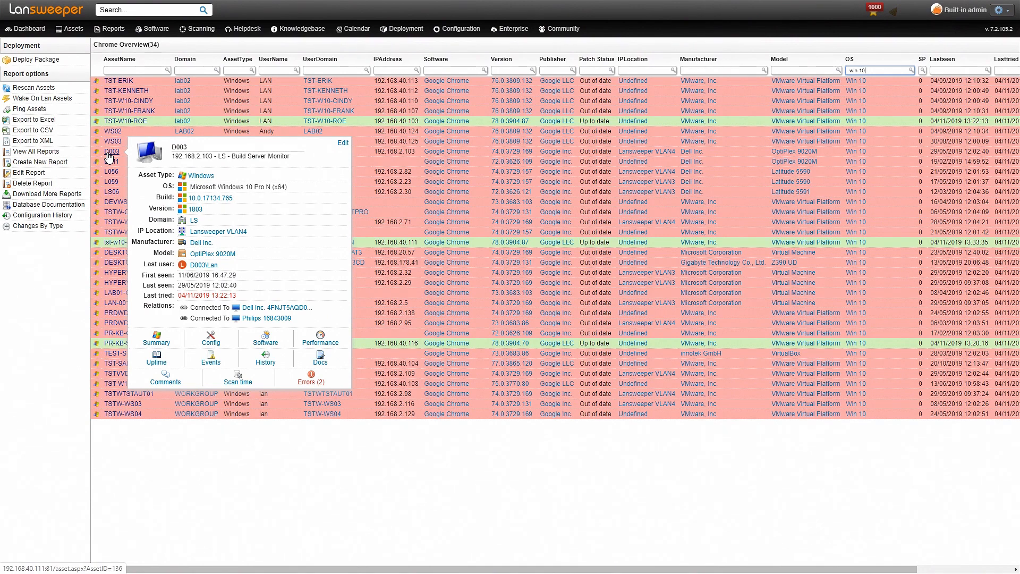
- View asset D003's Software pages, then accept the Ethernet0 IP range and finish the scan wizard
{"action": "left_click", "coordinate": [111, 152]}
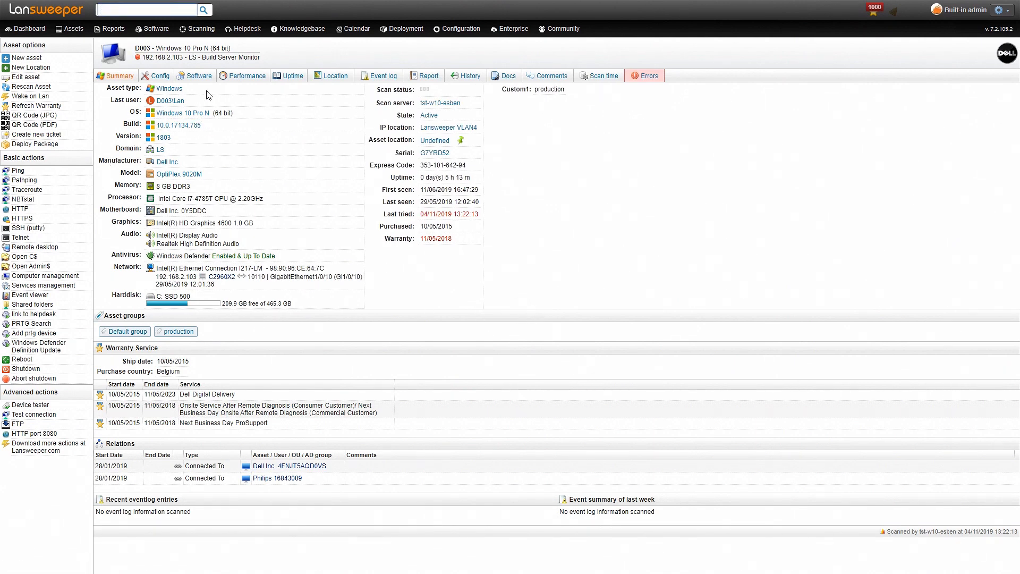
{"action": "left_click", "coordinate": [198, 76]}
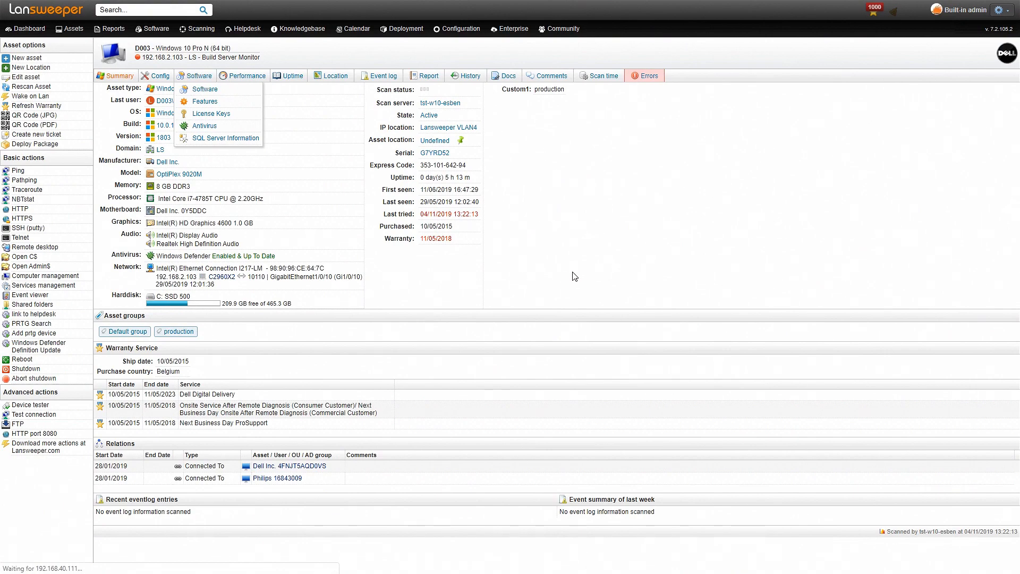
{"action": "left_click", "coordinate": [204, 89]}
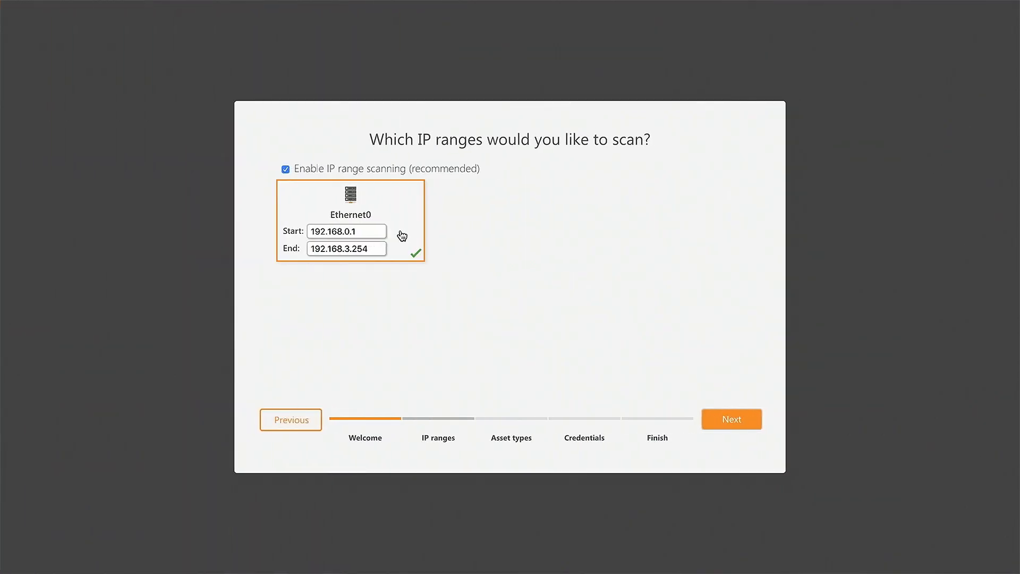
{"action": "left_click", "coordinate": [730, 418]}
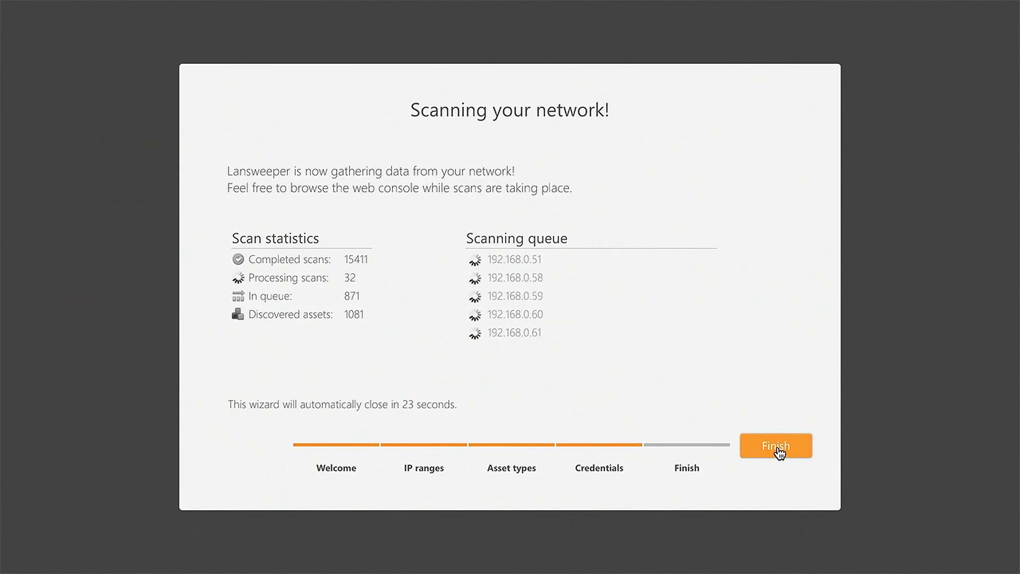
{"action": "left_click", "coordinate": [776, 445]}
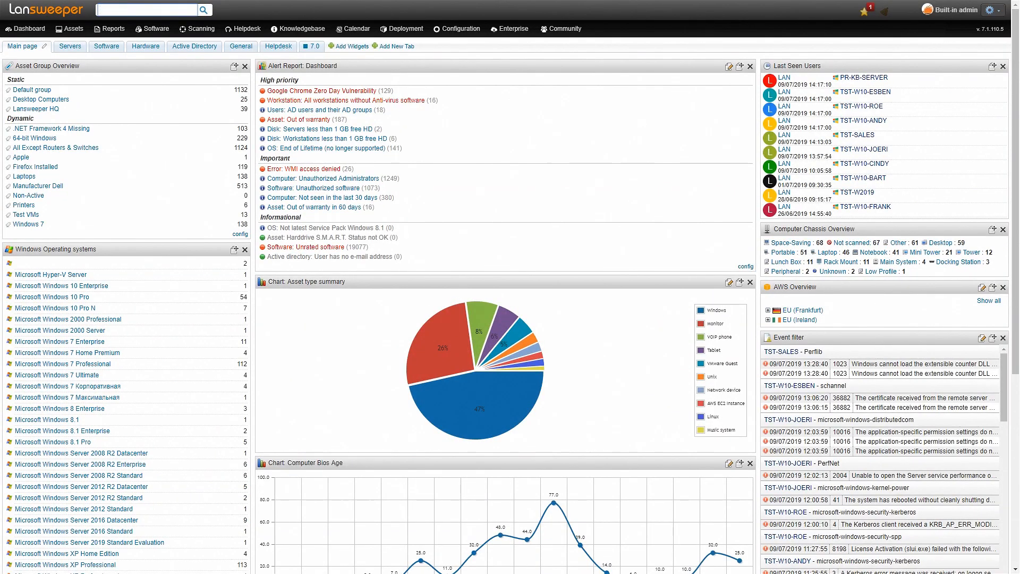
- Create a new report from the Reports menu, opening the SQL report editor
{"action": "left_click", "coordinate": [69, 28]}
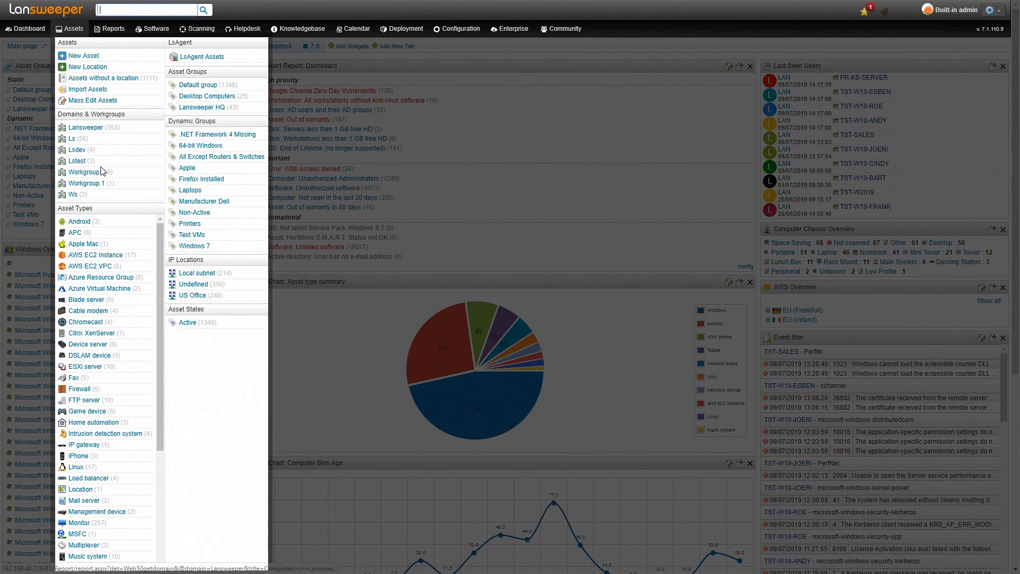
{"action": "scroll", "scroll_direction": "down", "scroll_amount": 3}
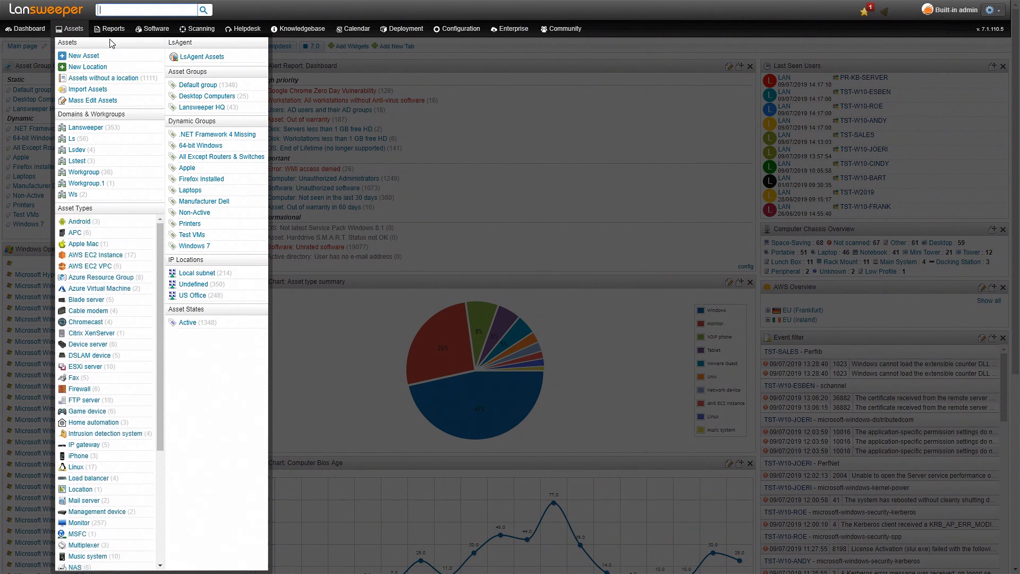
{"action": "left_click", "coordinate": [113, 28]}
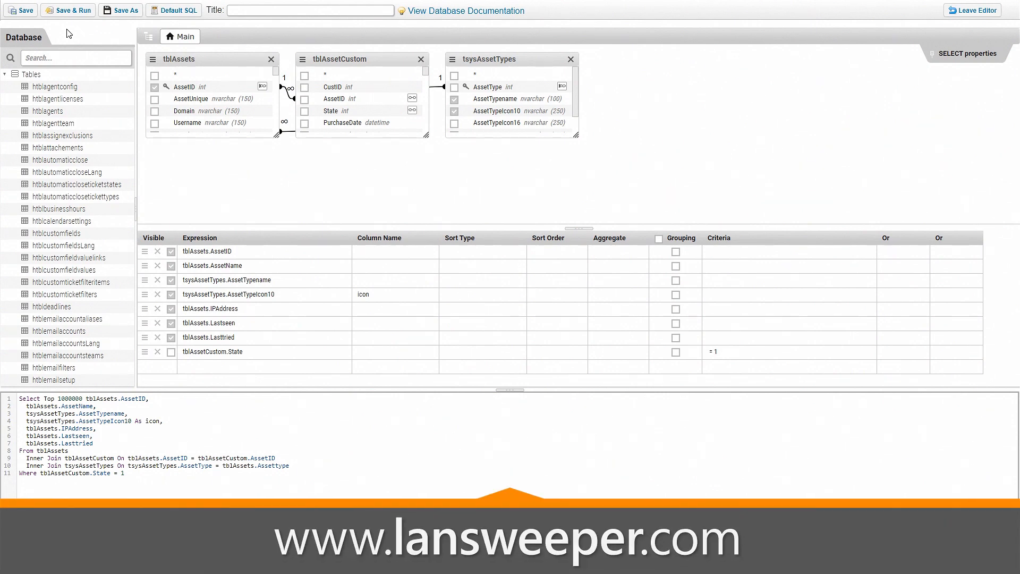
- Paste the Chrome version query, title the report 'Chrome Overview', and save and run it
{"action": "left_click", "coordinate": [126, 473]}
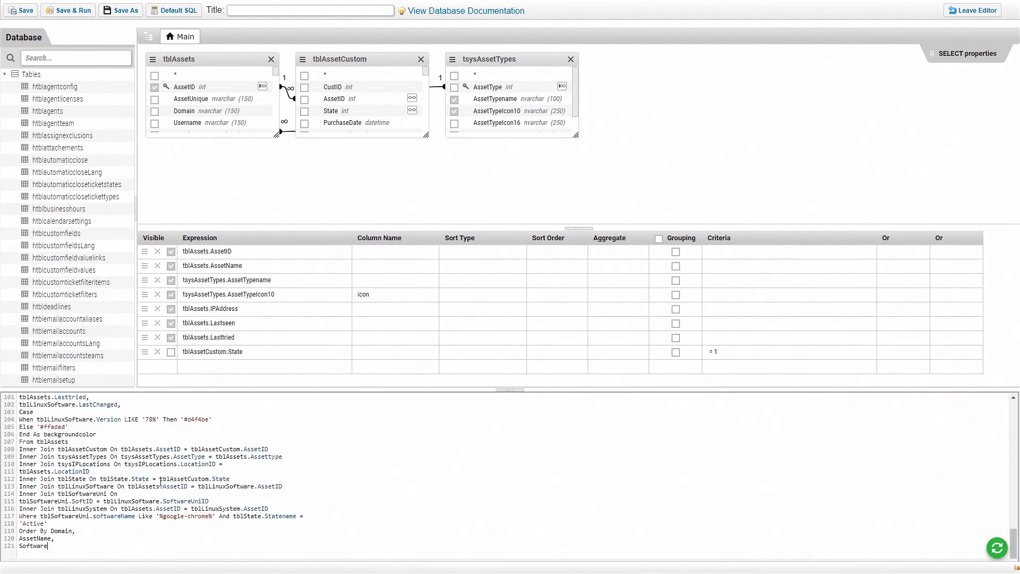
{"action": "left_click", "coordinate": [310, 10]}
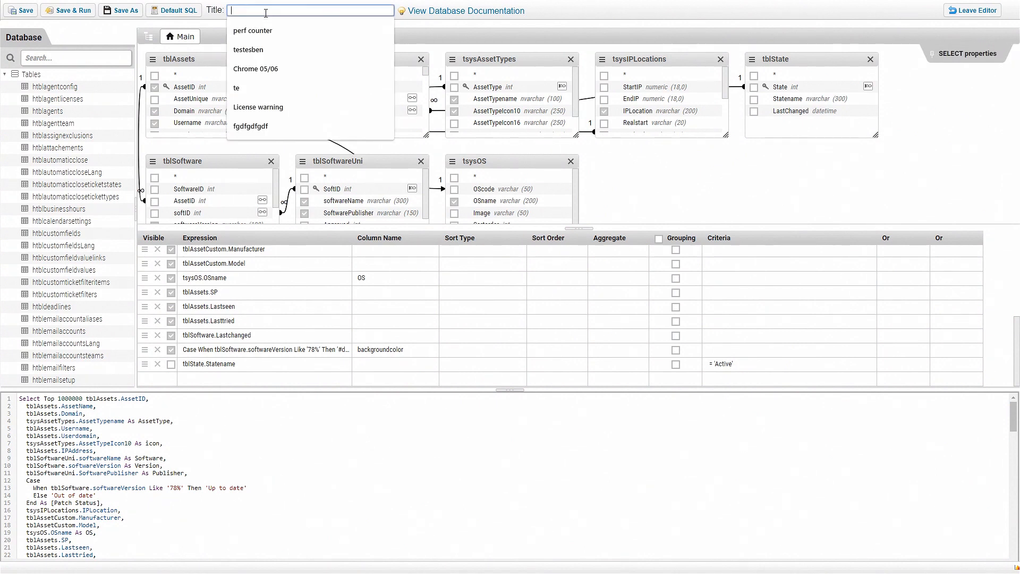
{"action": "type", "text": "Chrome Overview"}
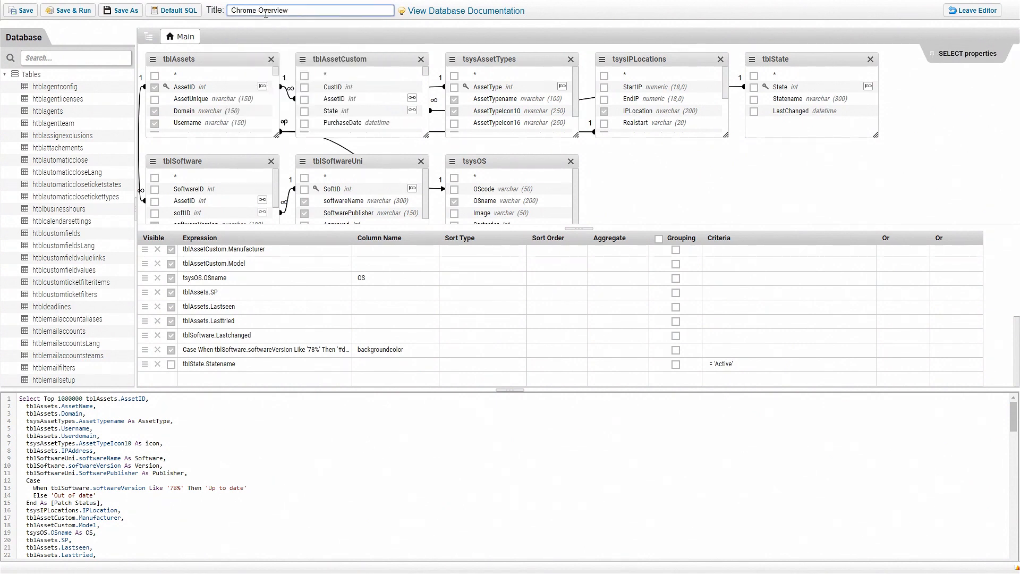
{"action": "left_click", "coordinate": [67, 10]}
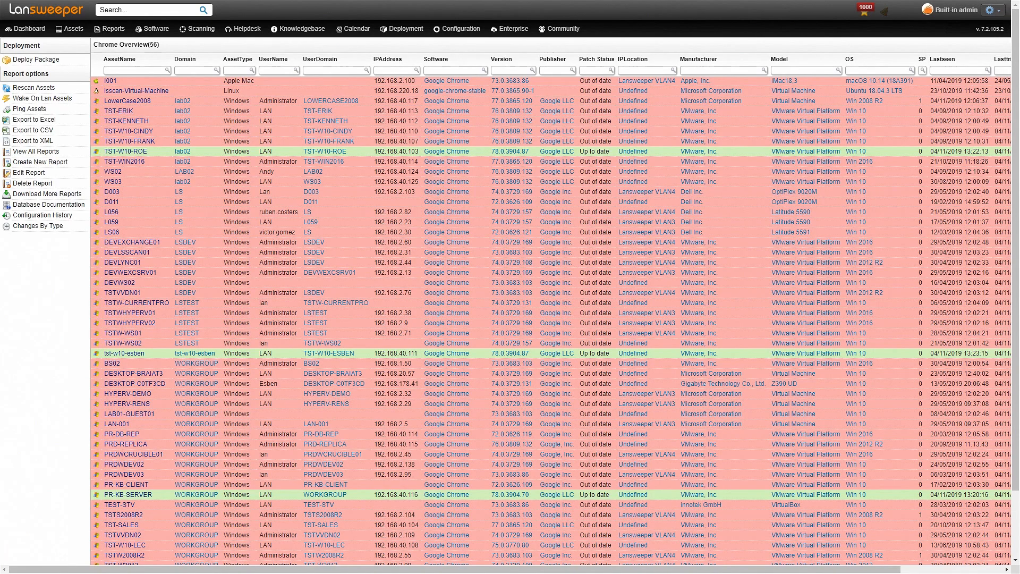